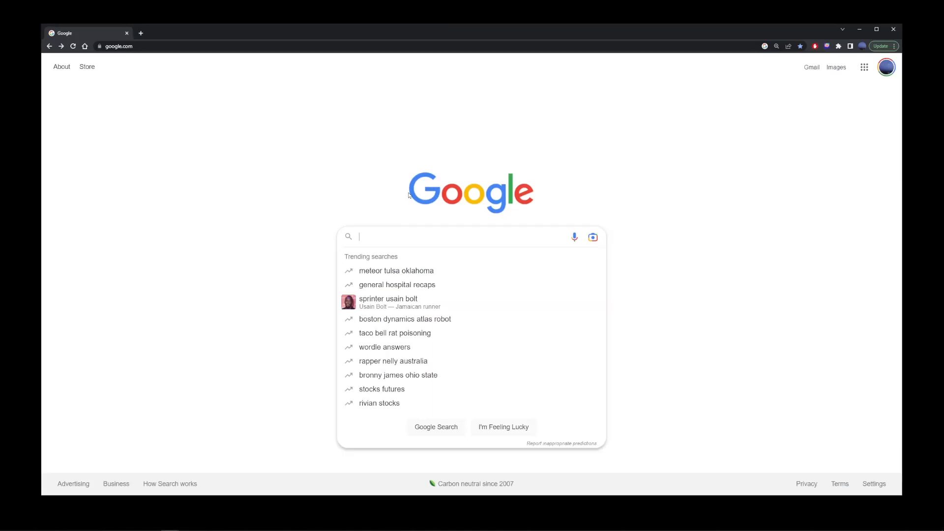
# - Search Google for 'midjourney' and open the midjourney.com result
pyautogui.write('midjourney')
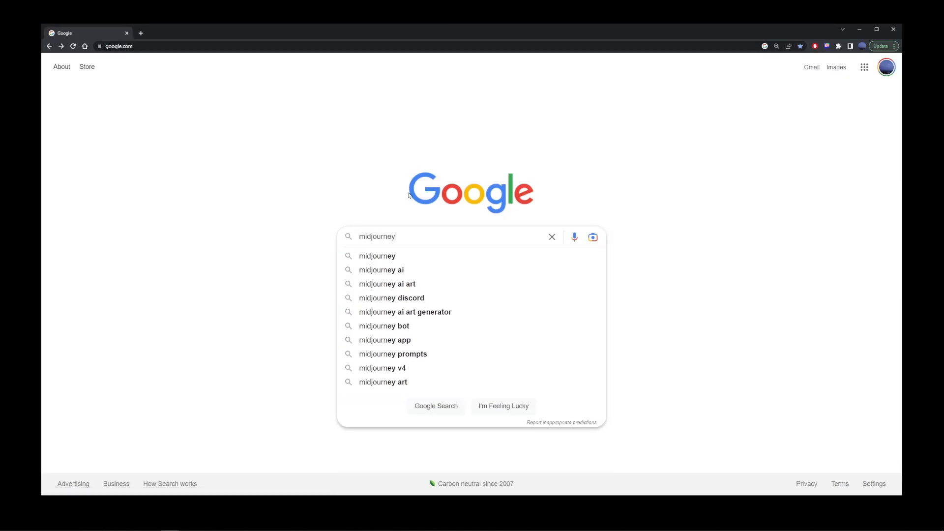
pyautogui.press('Return')
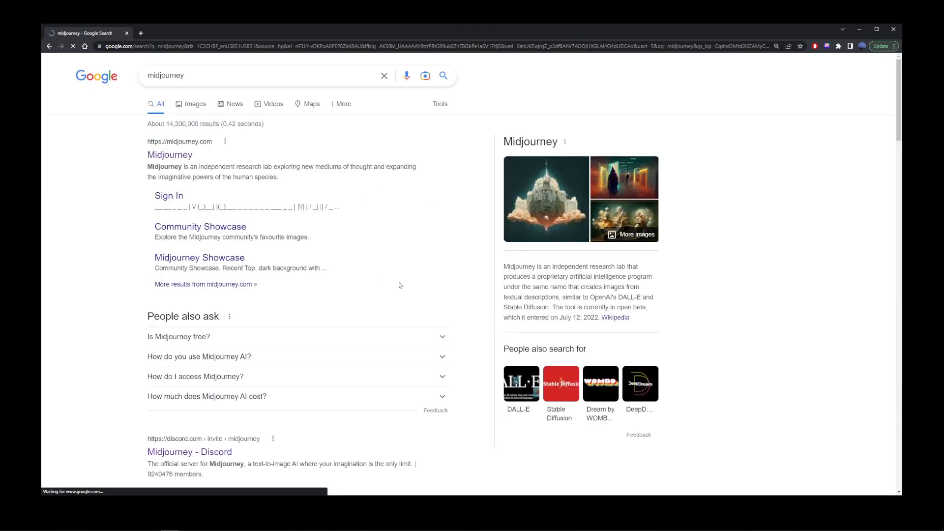
pyautogui.click(171, 154)
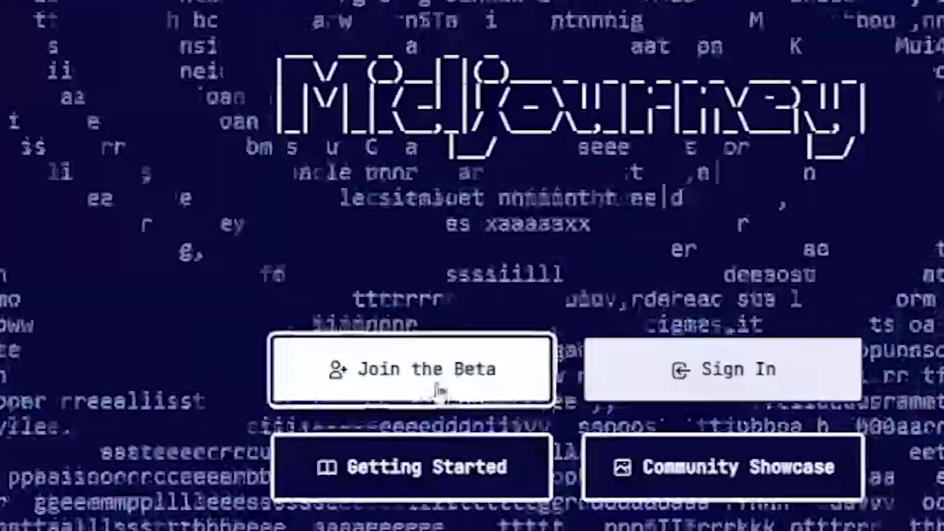
# - Join the Beta from the site and continue to the Midjourney server in browser Discord
pyautogui.click(413, 369)
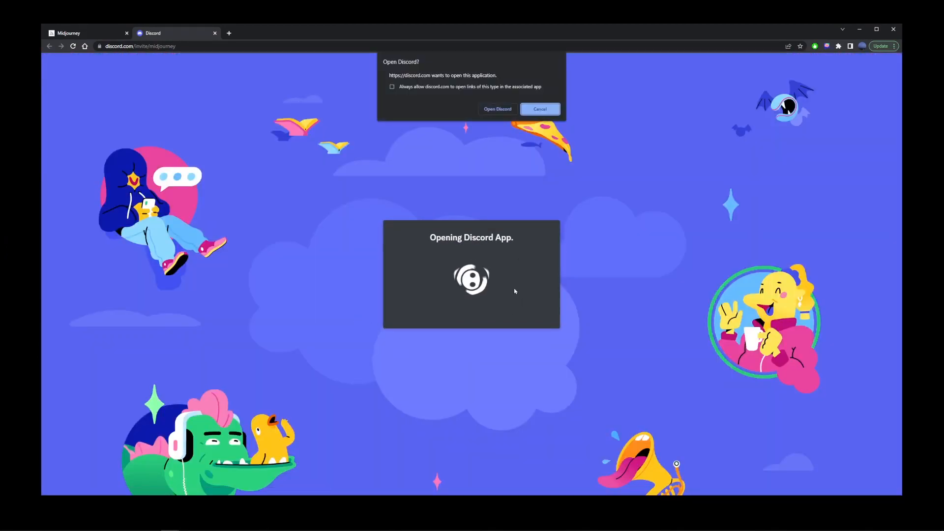
pyautogui.click(497, 109)
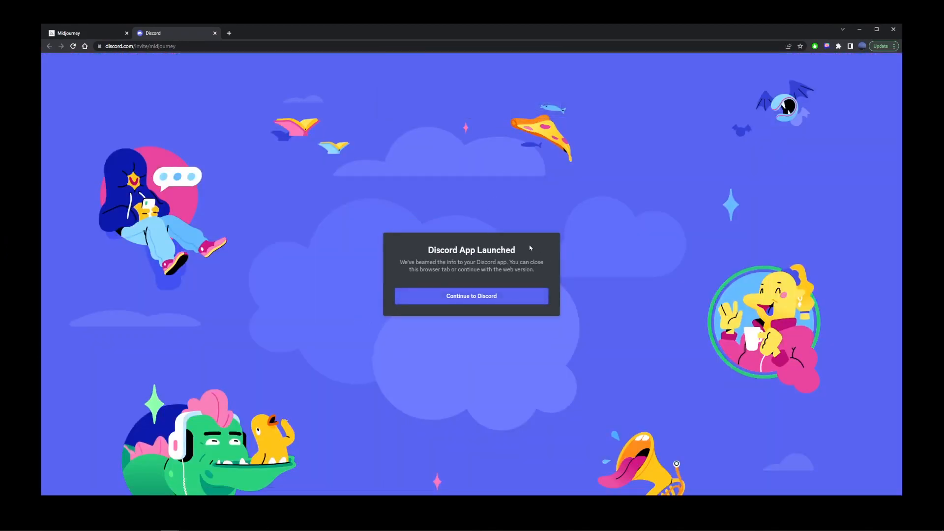
pyautogui.click(471, 296)
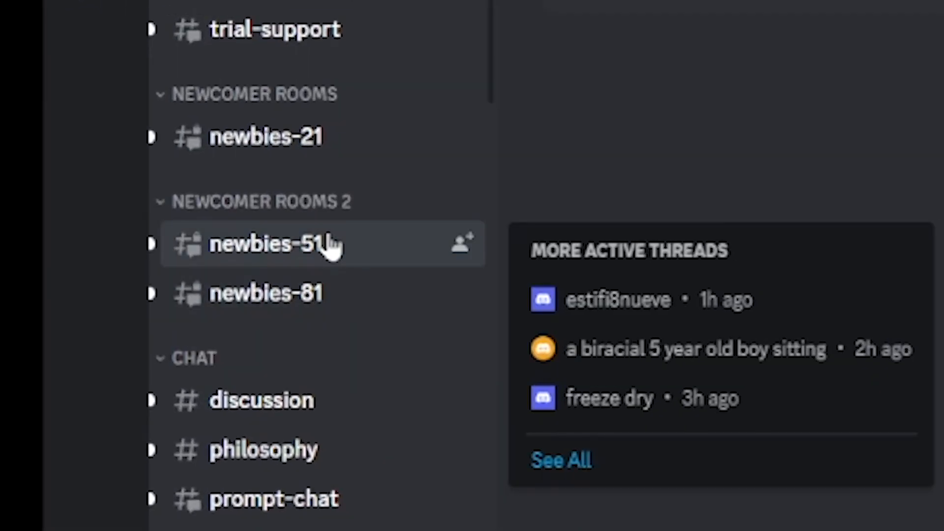
# - Enter the newbies-21 channel and start an /imagine command in its message box
pyautogui.click(265, 135)
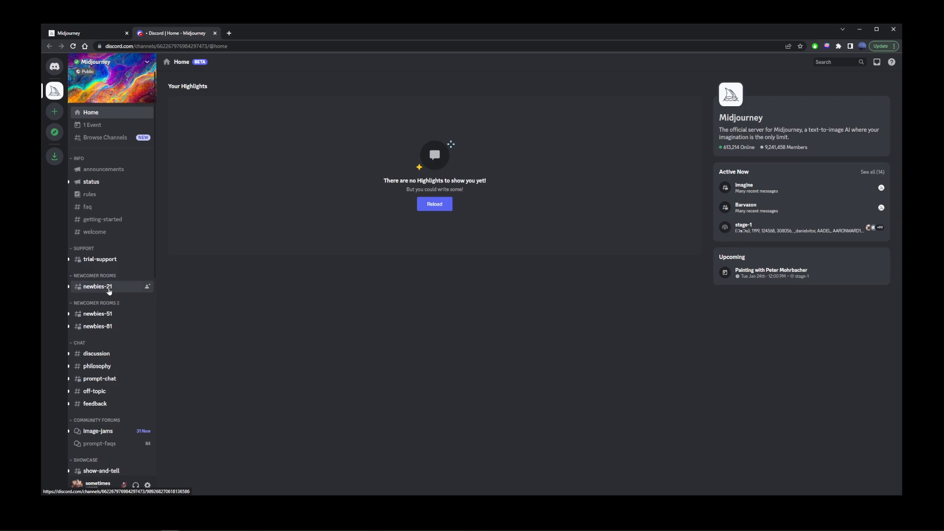
pyautogui.click(97, 286)
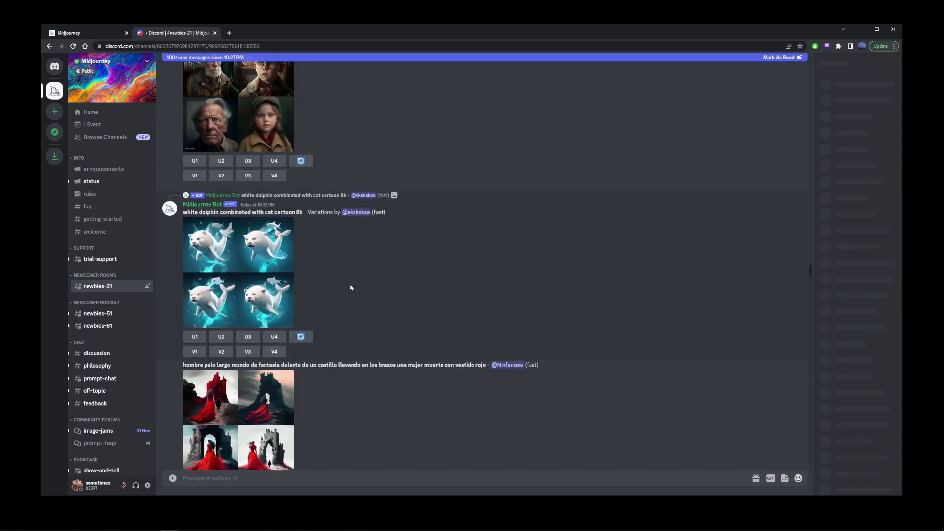
pyautogui.scroll(-3)
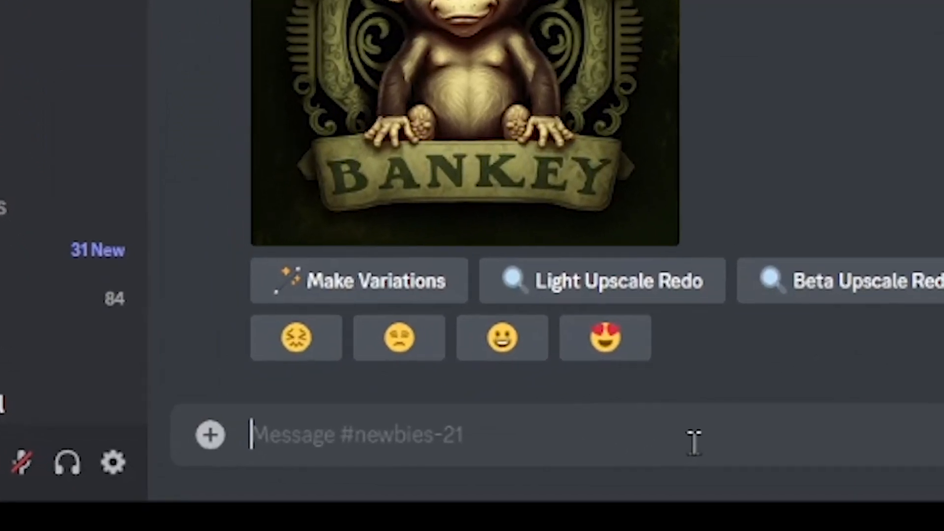
pyautogui.write('/imagine prompt')
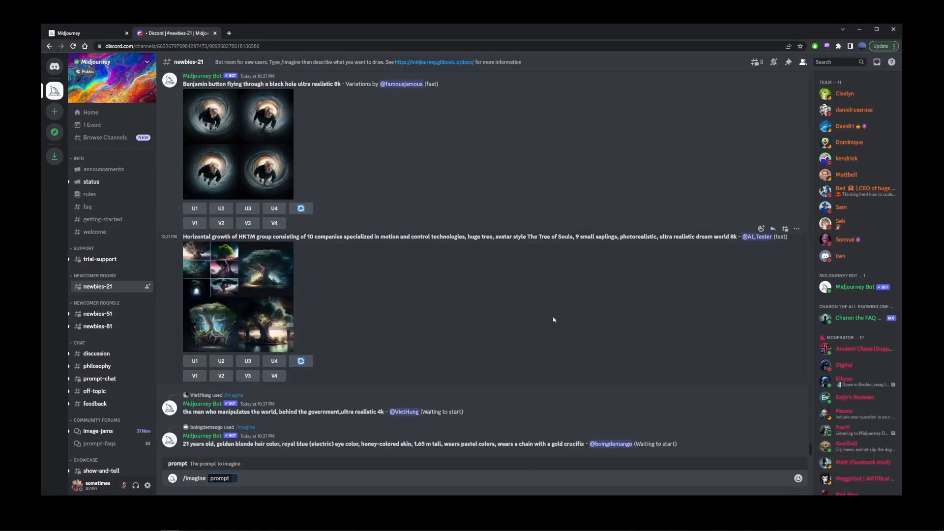
pyautogui.moveTo(54, 112)
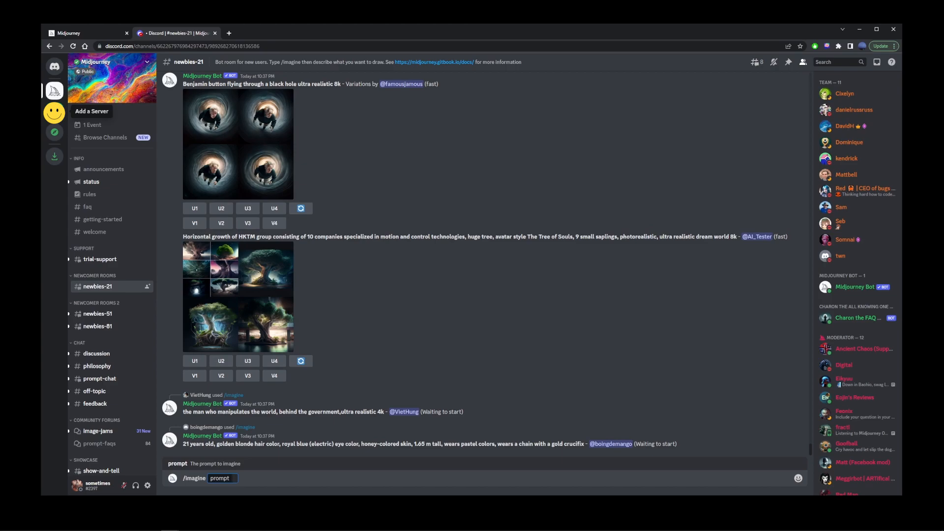
# - Create a club-or-community server with the default name and dismiss the intro popup
pyautogui.click(54, 111)
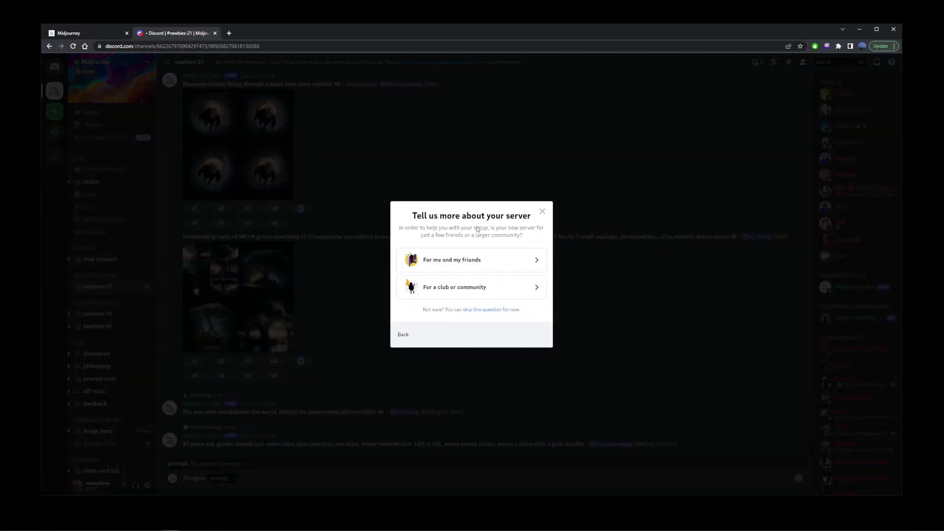
pyautogui.moveTo(469, 293)
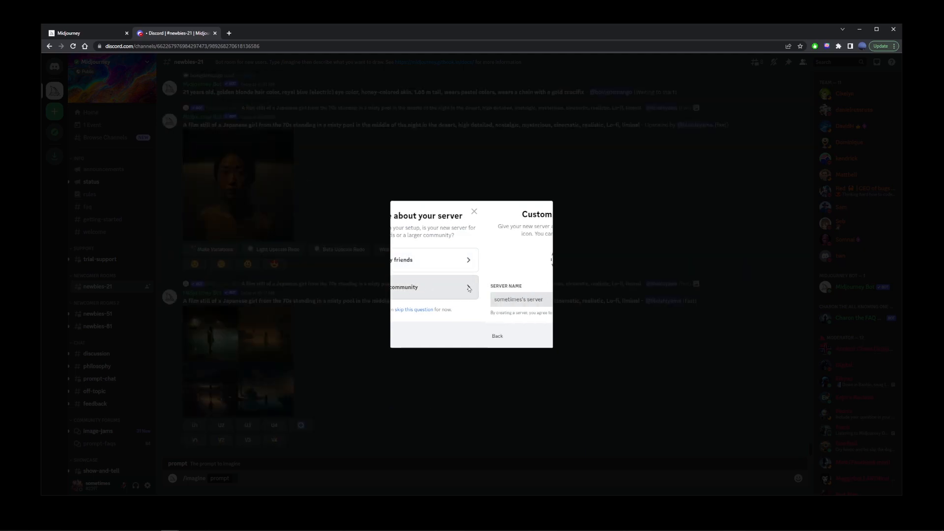
pyautogui.click(433, 286)
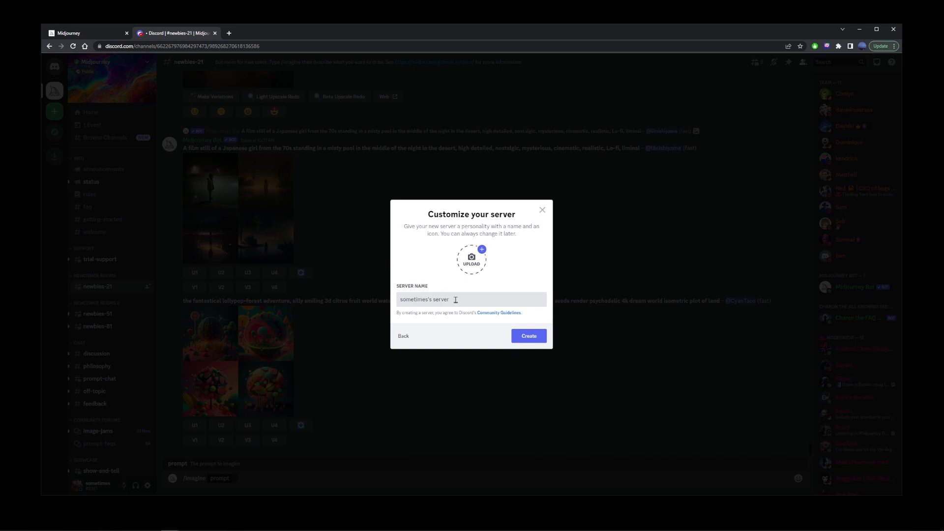
pyautogui.click(528, 336)
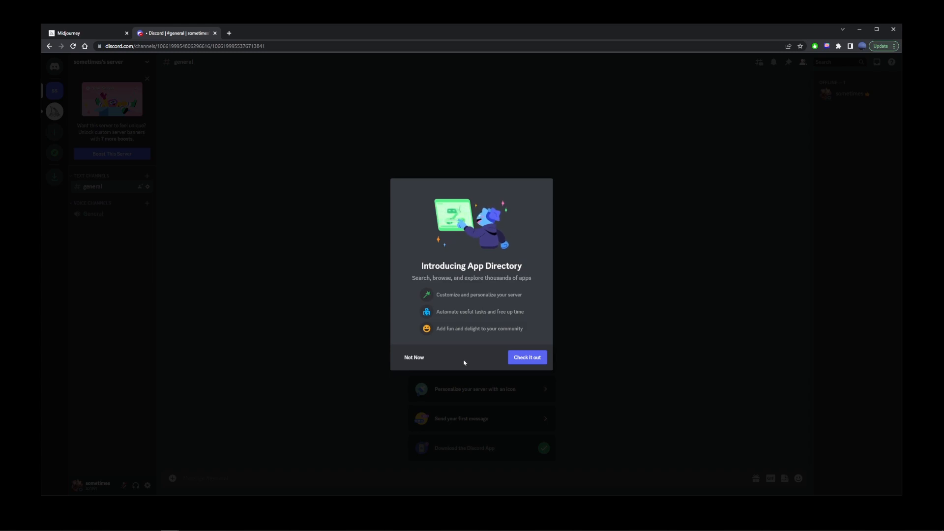
pyautogui.click(414, 357)
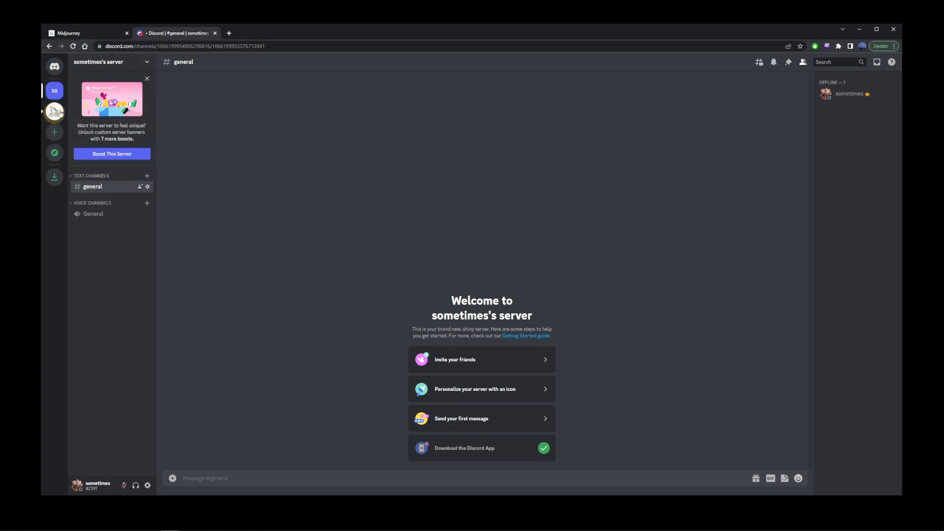
pyautogui.click(54, 113)
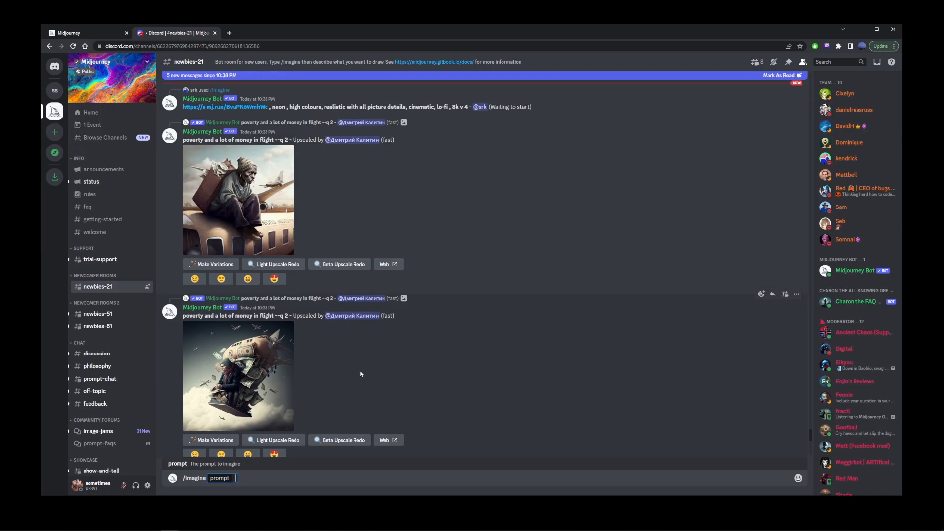
pyautogui.scroll(3)
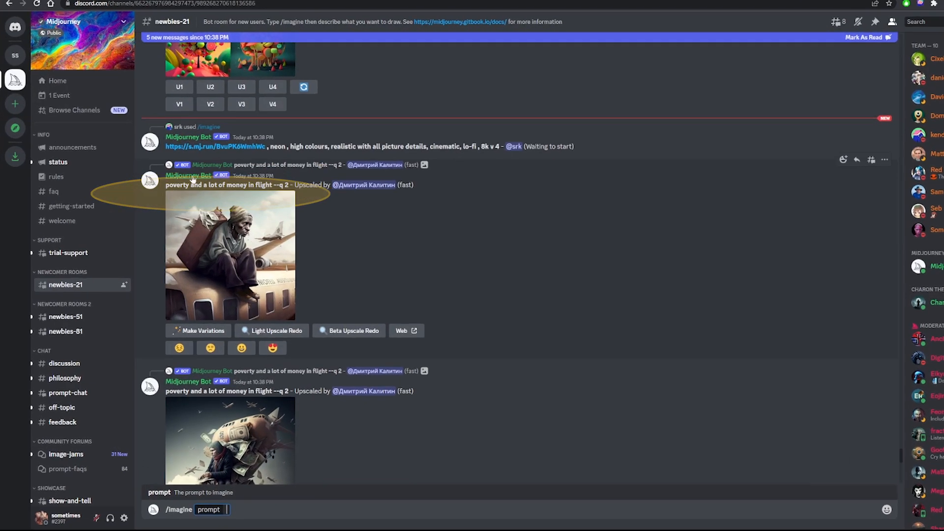
pyautogui.click(189, 175)
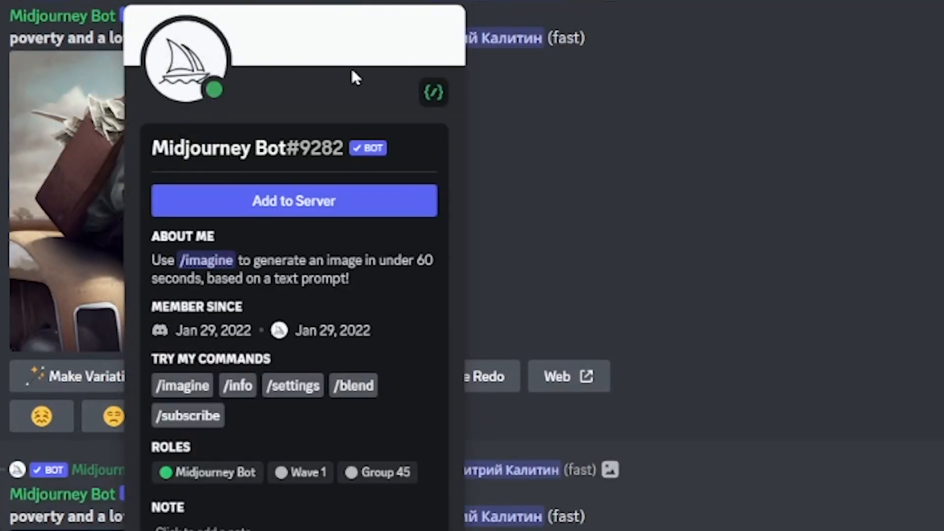
pyautogui.moveTo(352, 211)
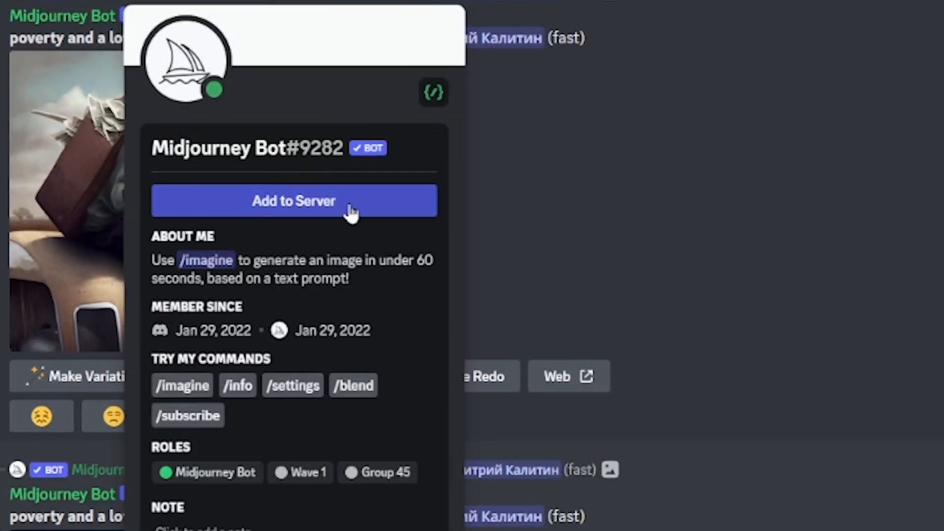
pyautogui.click(293, 201)
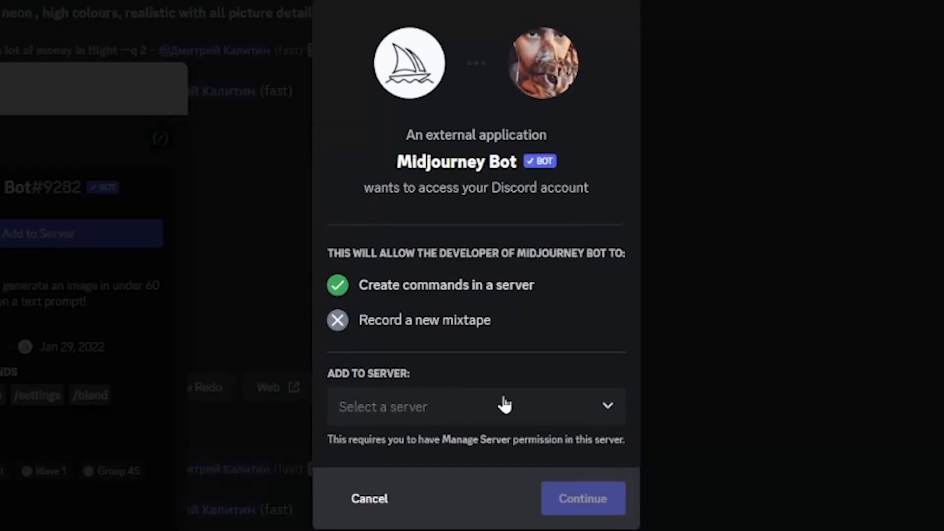
# - Pick sometimes's server, authorize the bot's permissions, pass hCaptcha and close the confirmation
pyautogui.click(475, 406)
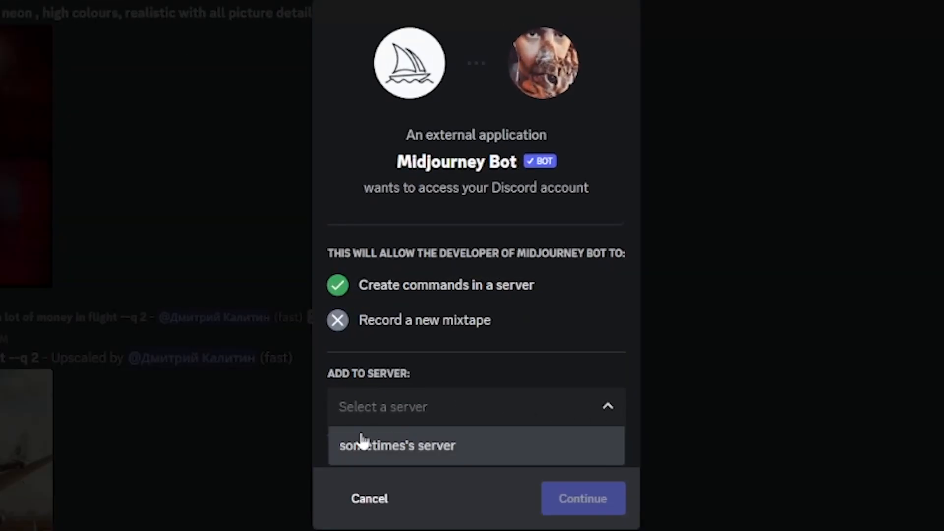
pyautogui.click(398, 445)
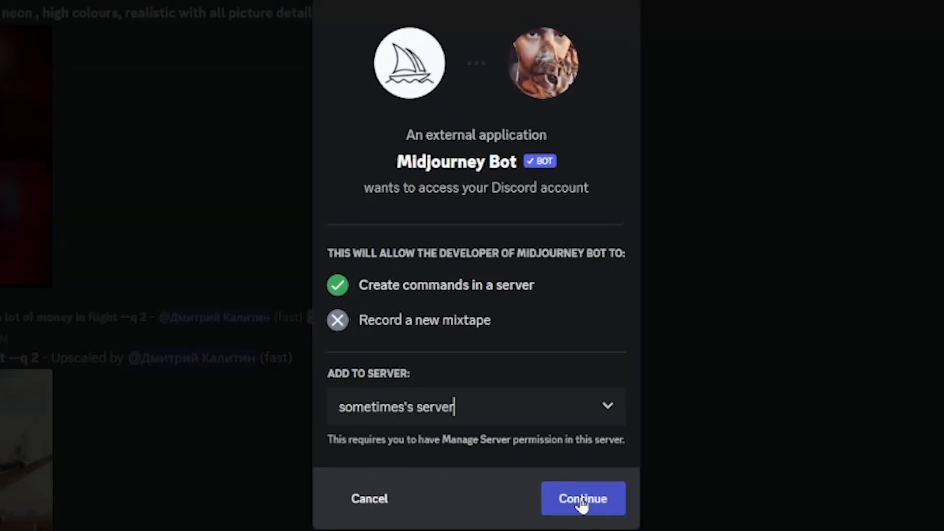
pyautogui.click(582, 498)
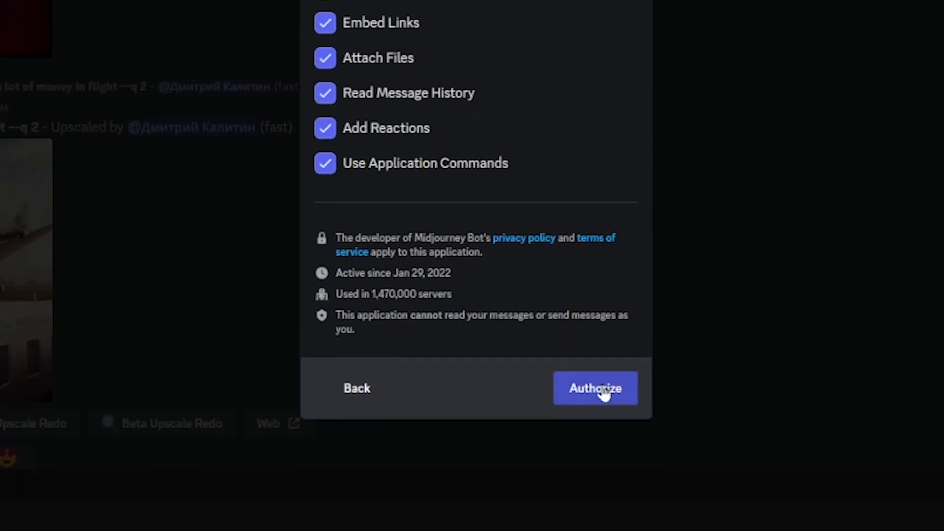
pyautogui.click(594, 387)
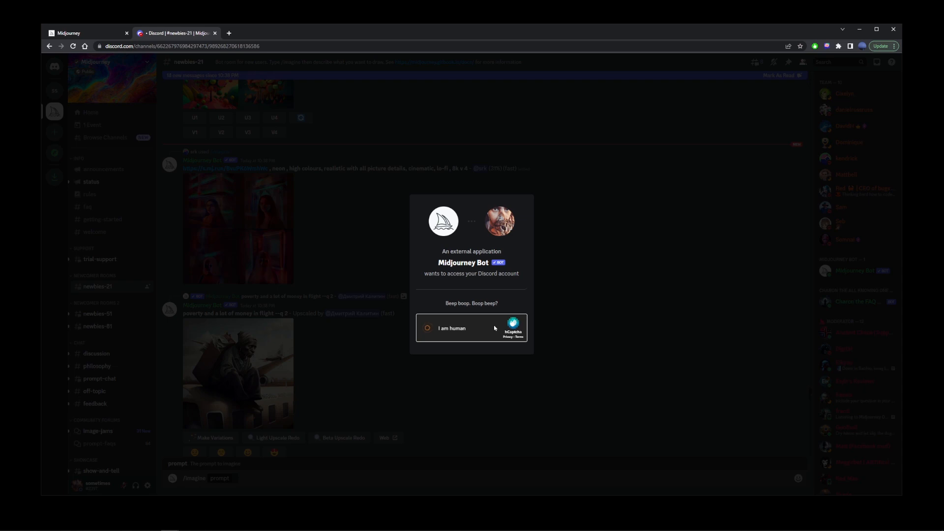
pyautogui.click(427, 328)
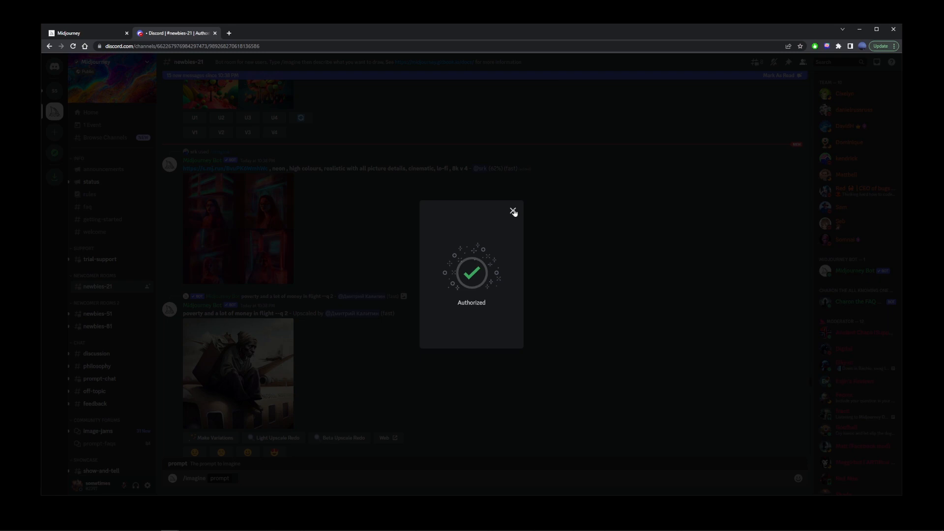
pyautogui.click(513, 212)
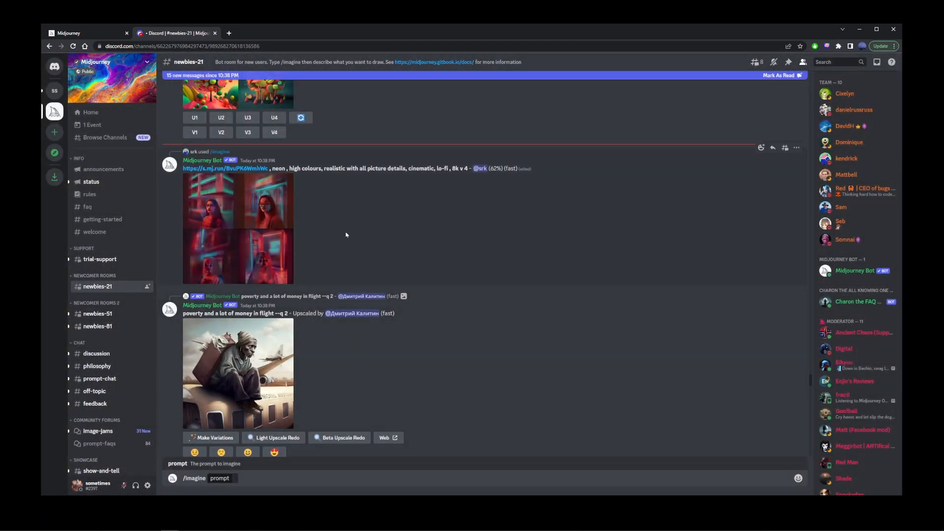
# - In your server's #general, choose /imagine and enter the prompt 'forest scene with sun'
pyautogui.click(54, 90)
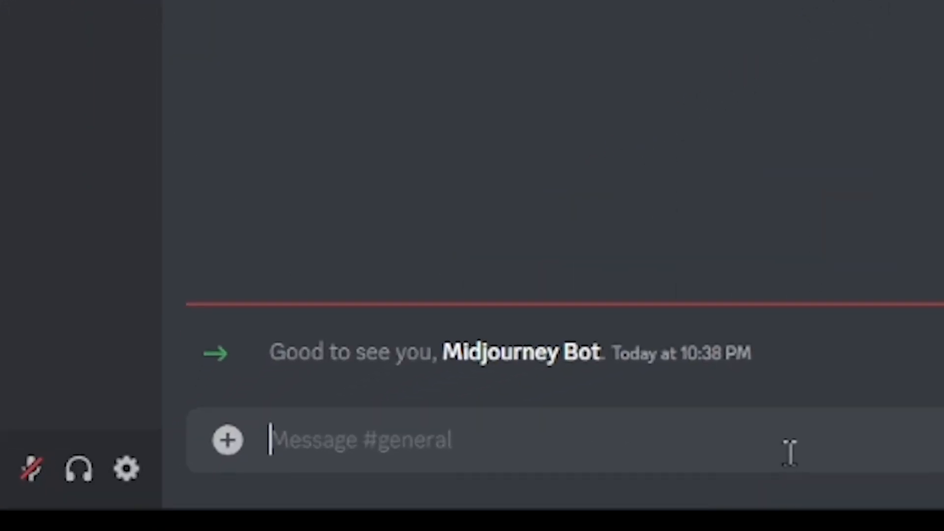
pyautogui.moveTo(825, 453)
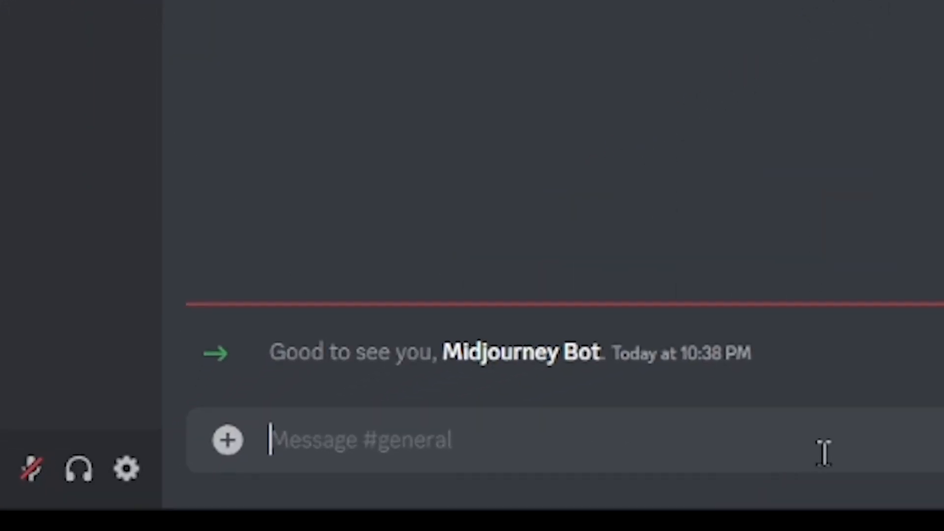
pyautogui.write('/ima')
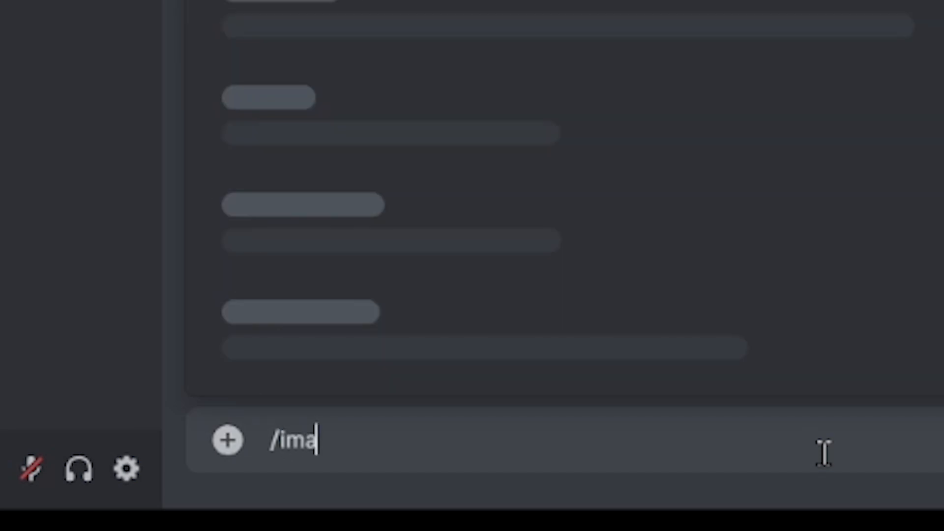
pyautogui.write('gine')
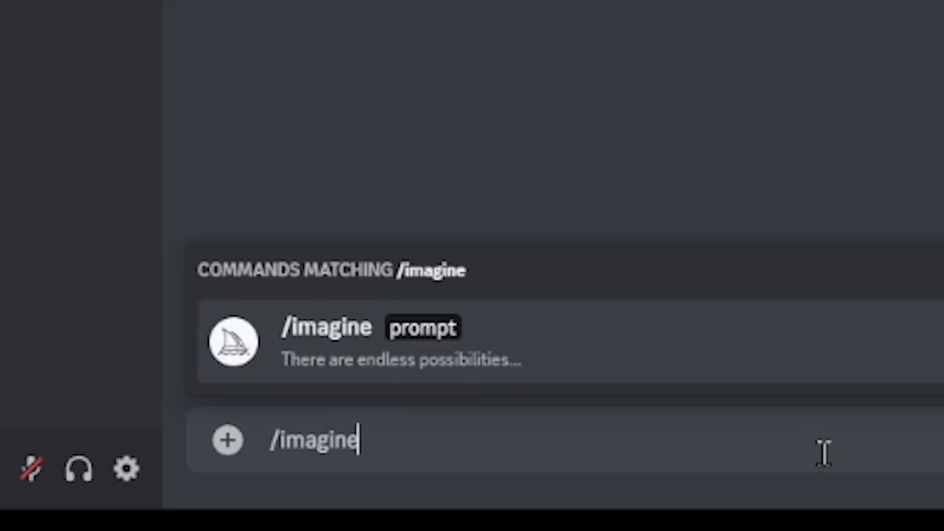
pyautogui.click(361, 341)
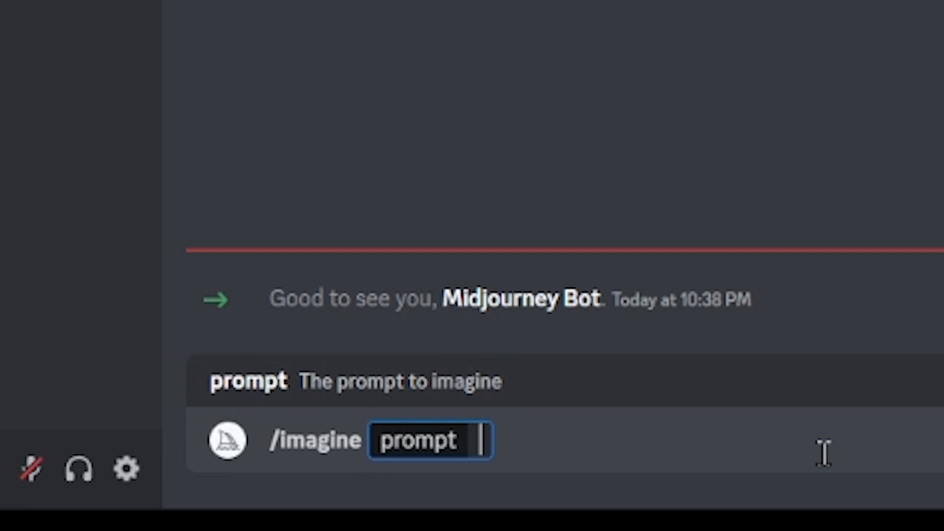
pyautogui.write('forest scene w')
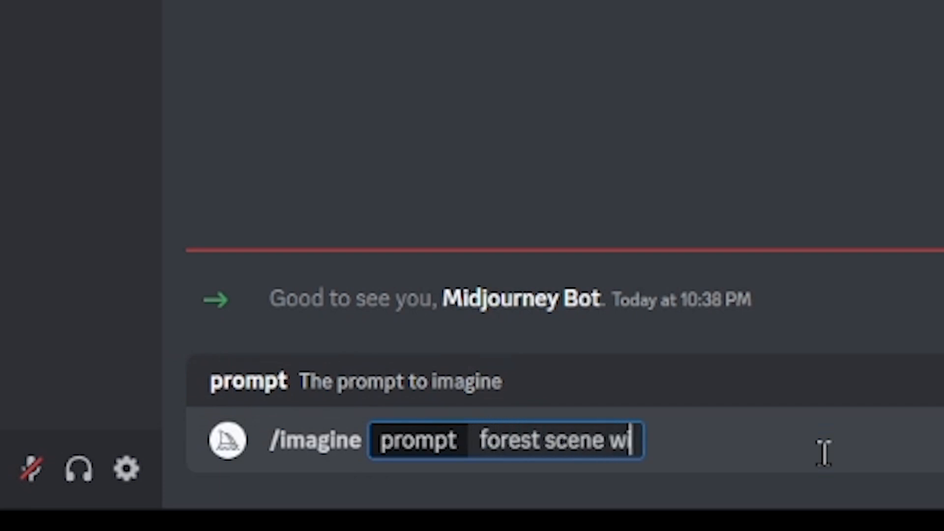
pyautogui.write('th sun')
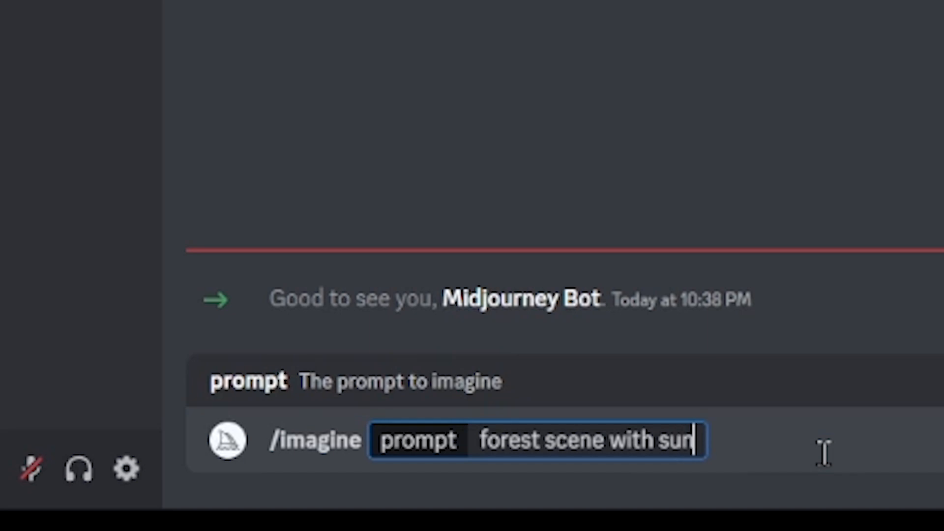